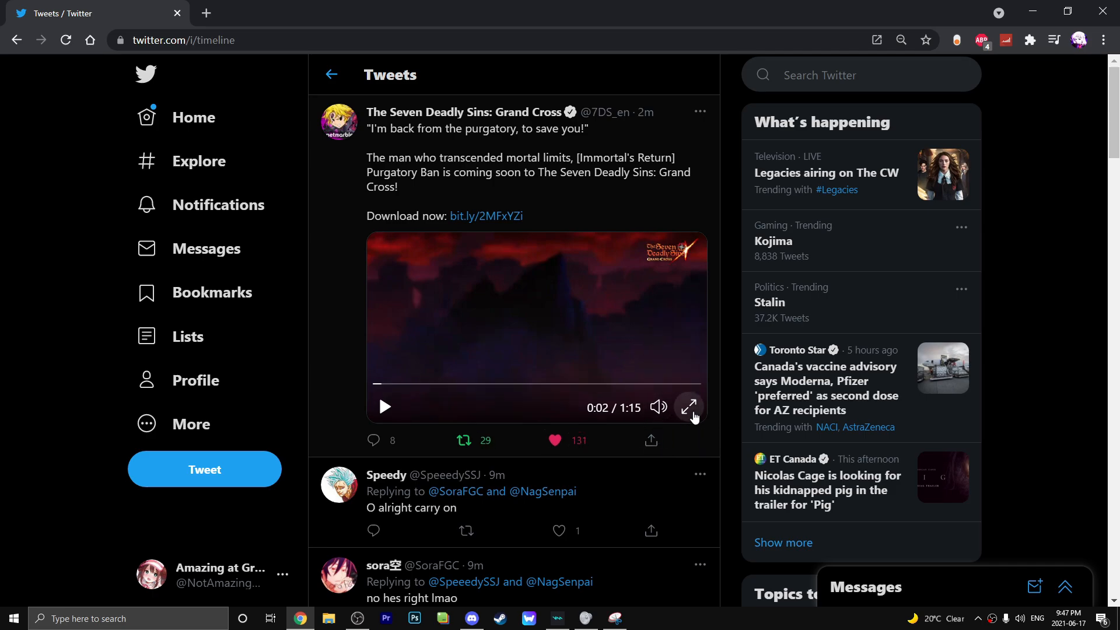
pyautogui.moveTo(687, 407)
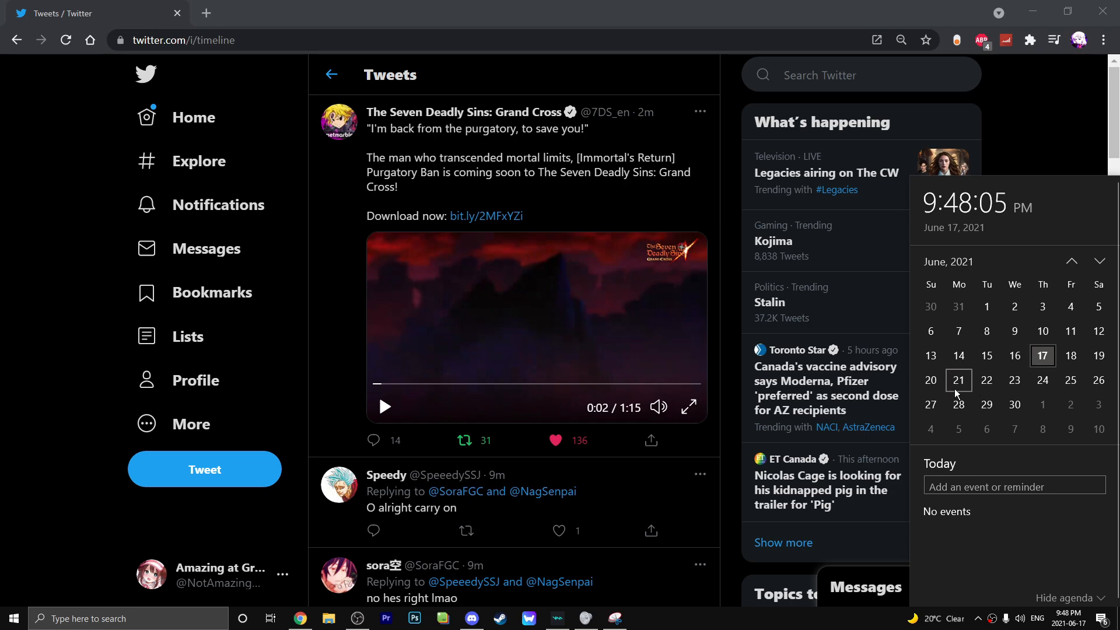
# Switch the Grand Cross trailer video in the tweet to fullscreen playback
pyautogui.click(687, 407)
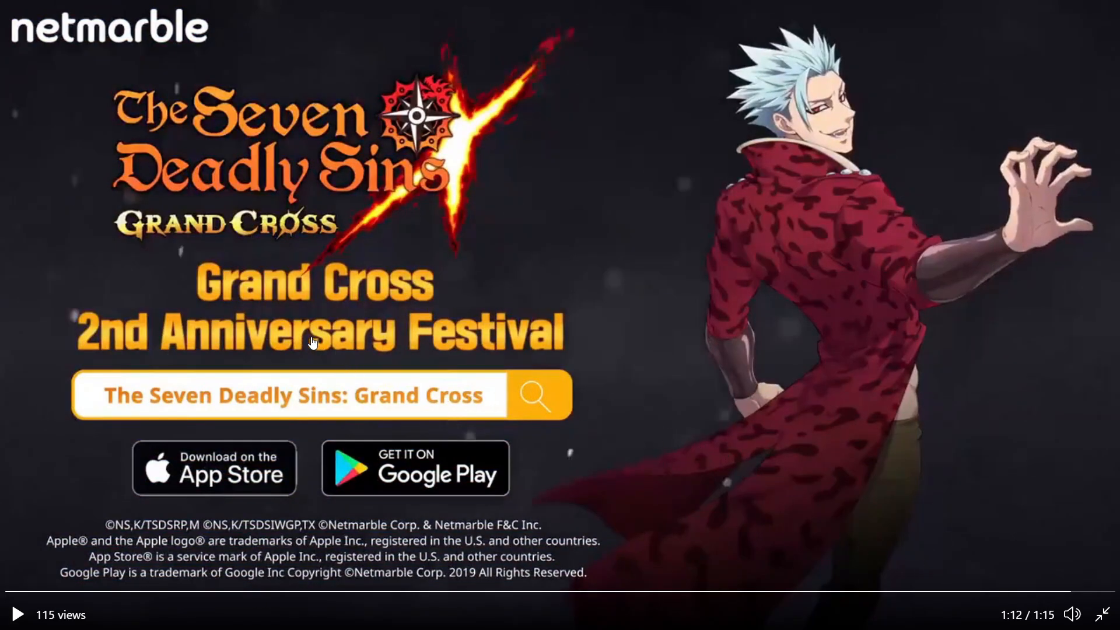
pyautogui.moveTo(282, 232)
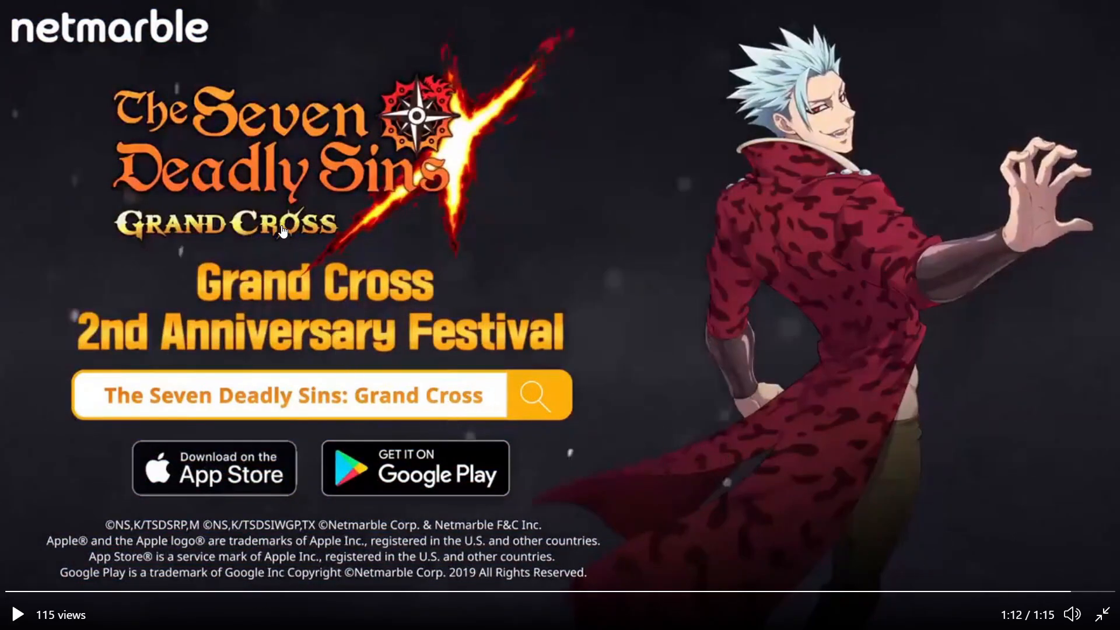
pyautogui.moveTo(521, 375)
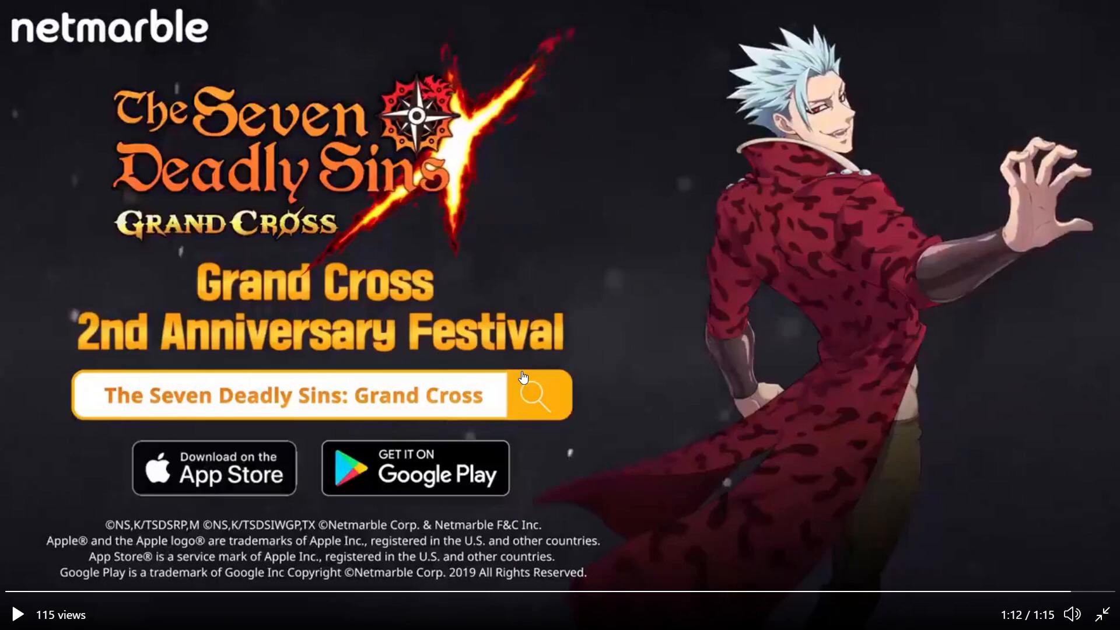
pyautogui.moveTo(633, 441)
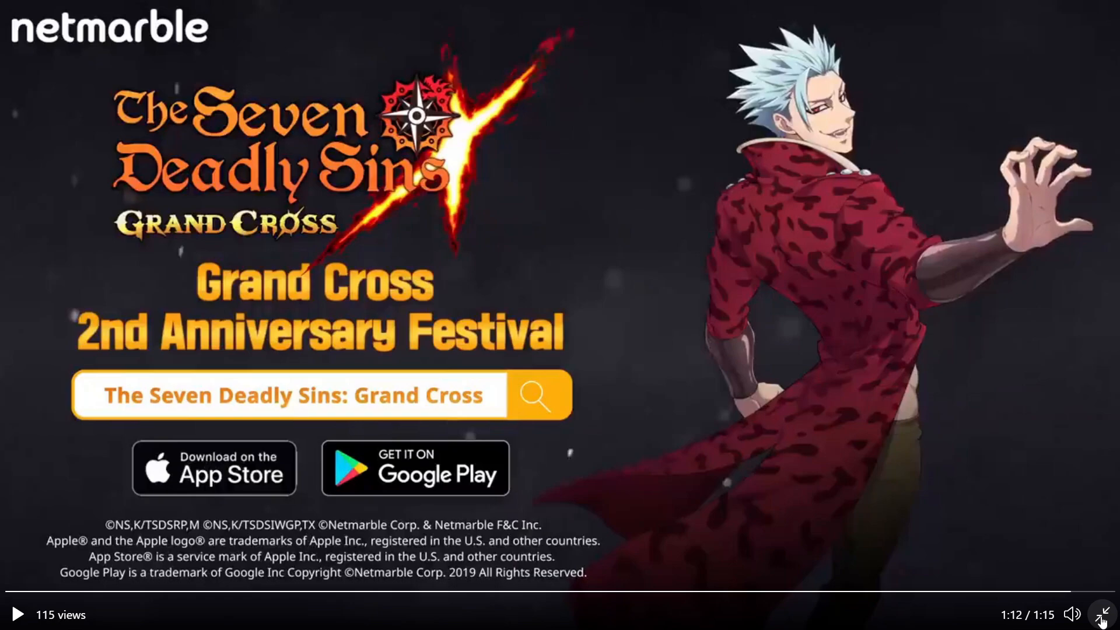
pyautogui.click(1102, 614)
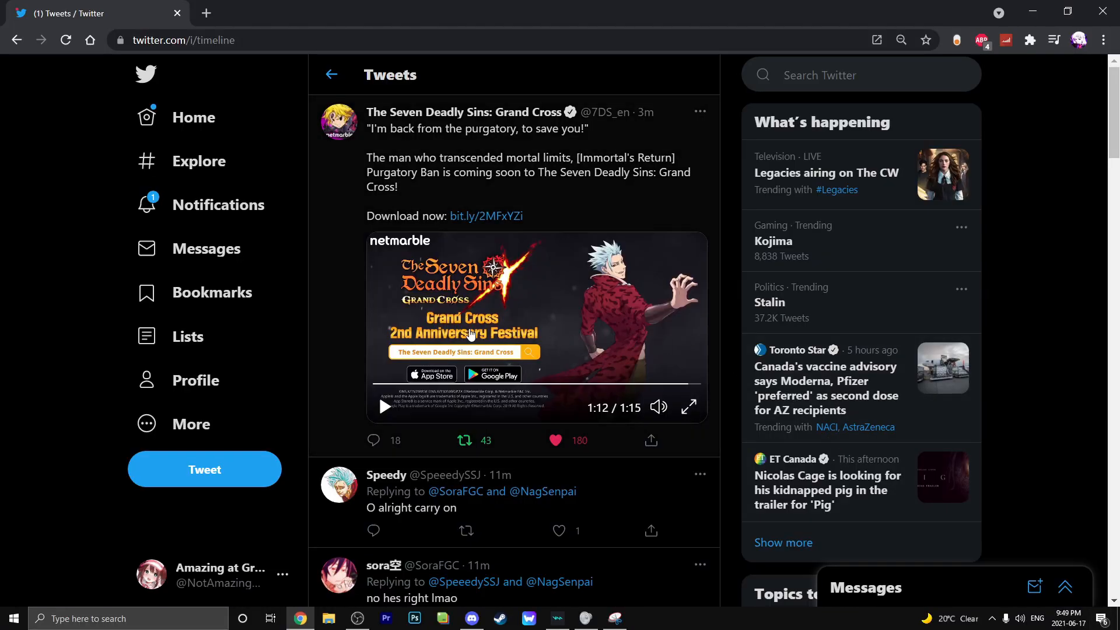
pyautogui.moveTo(542, 308)
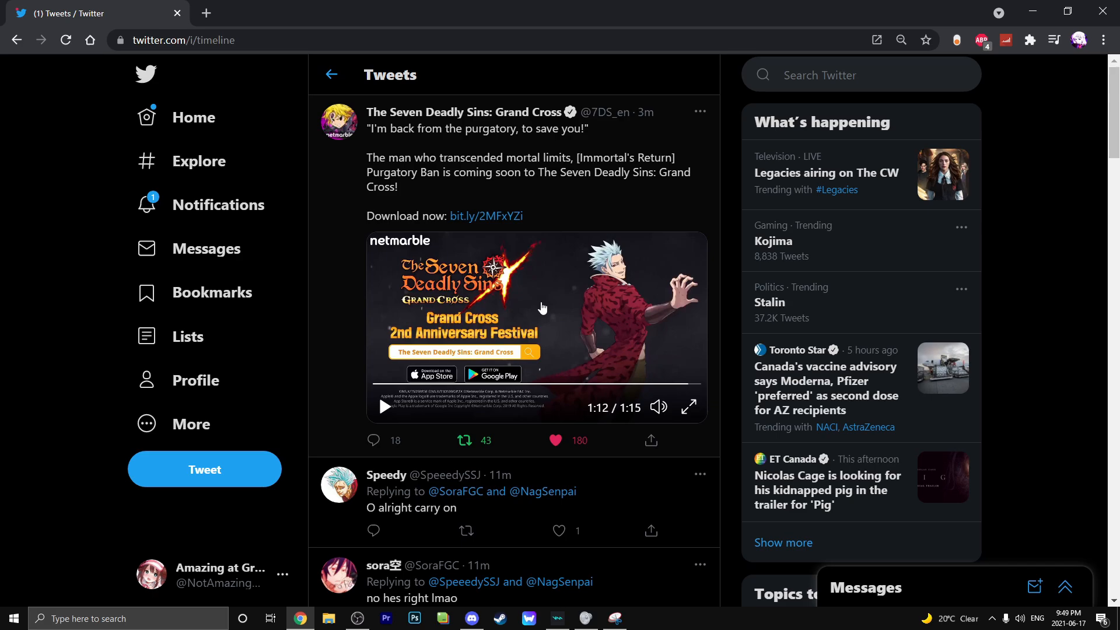
pyautogui.moveTo(510, 336)
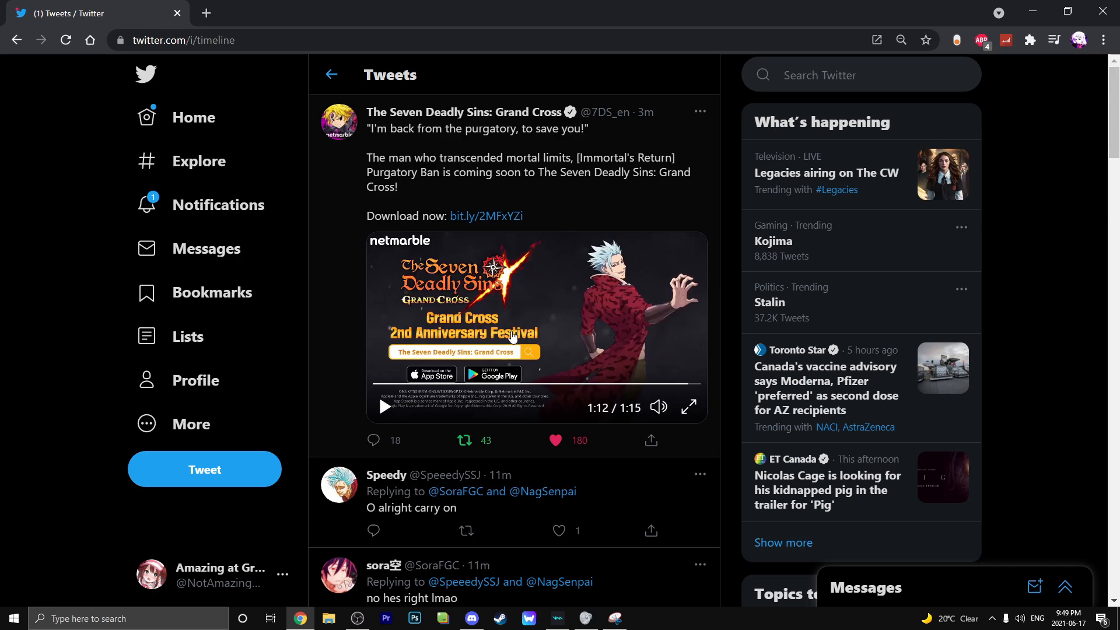
pyautogui.moveTo(541, 363)
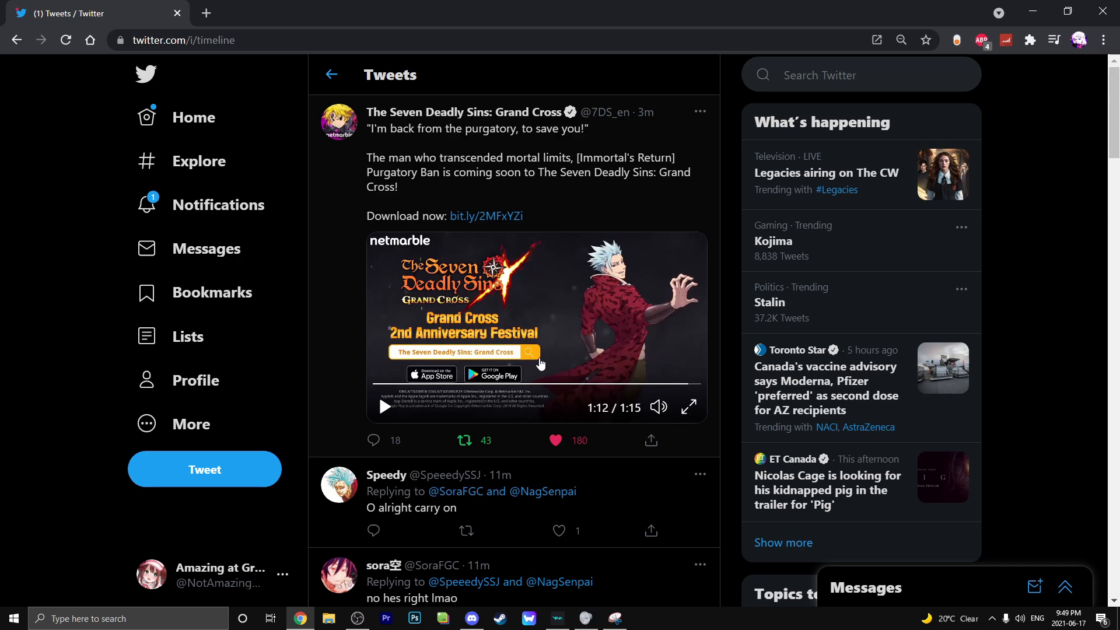
pyautogui.click(463, 440)
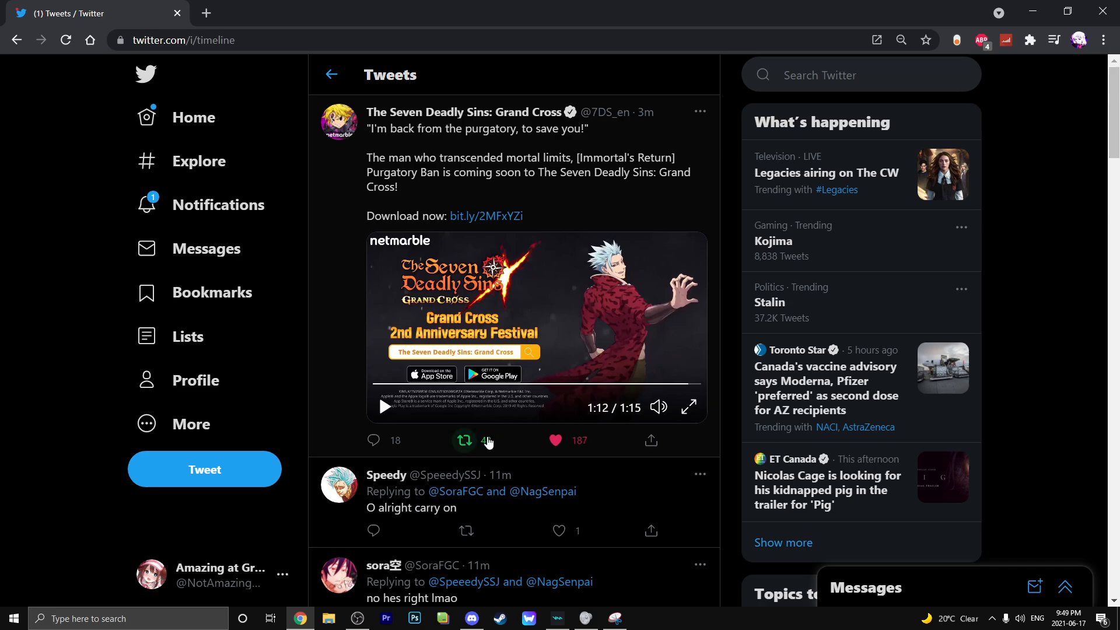
pyautogui.click(686, 407)
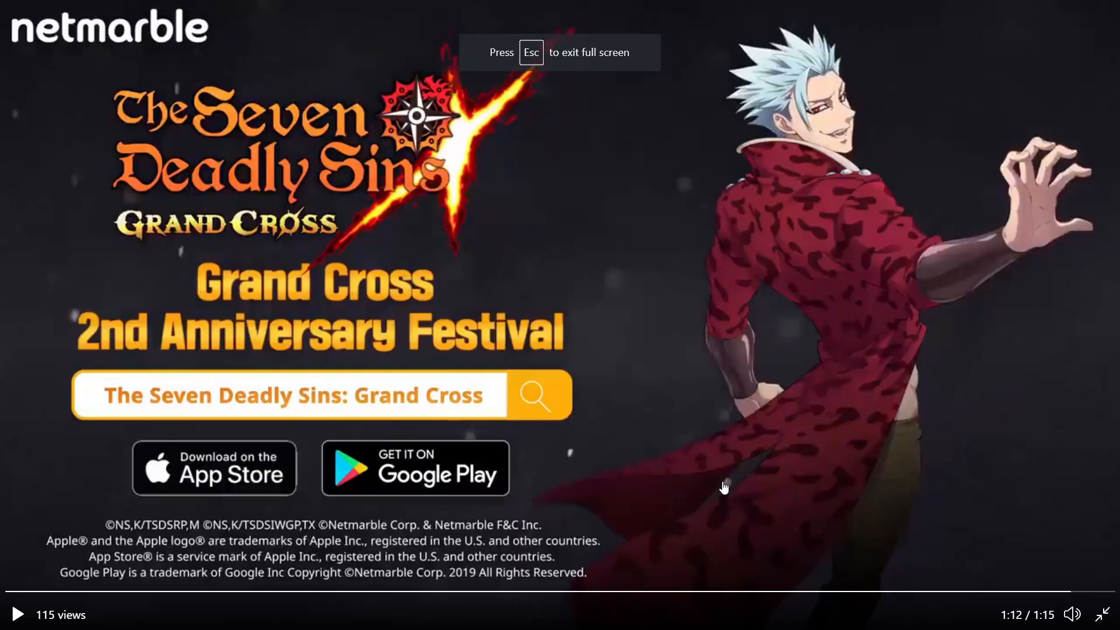
pyautogui.moveTo(1023, 480)
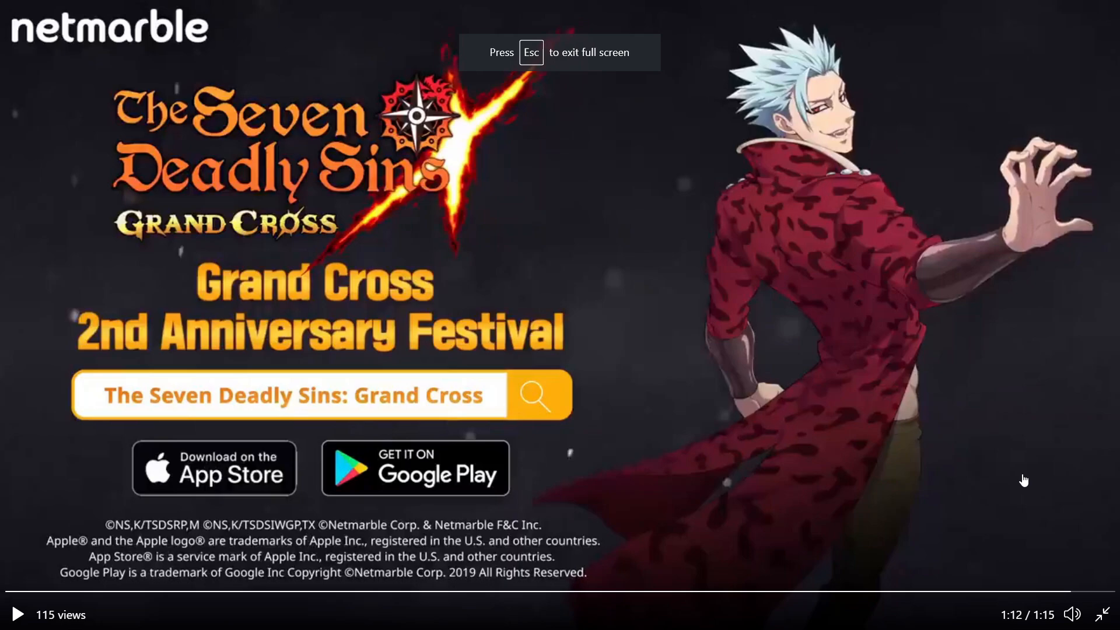